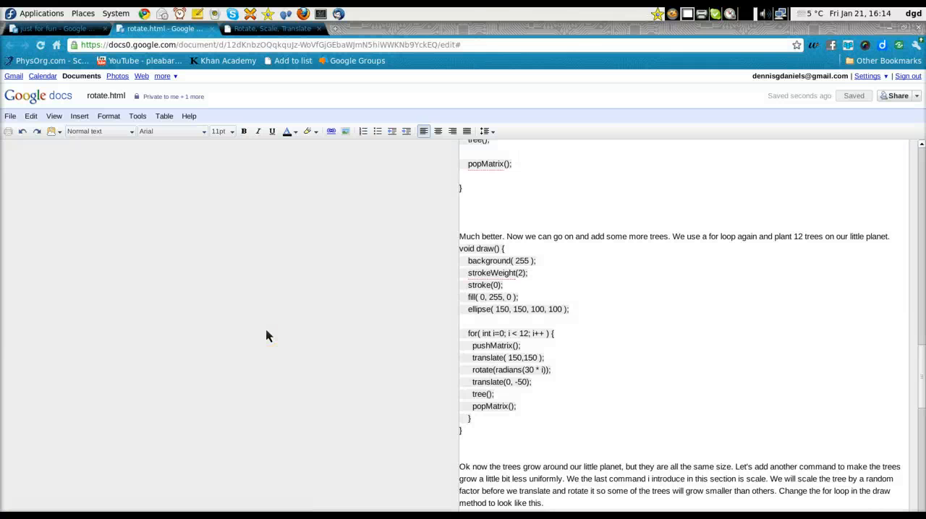
mouse_move(45, 101)
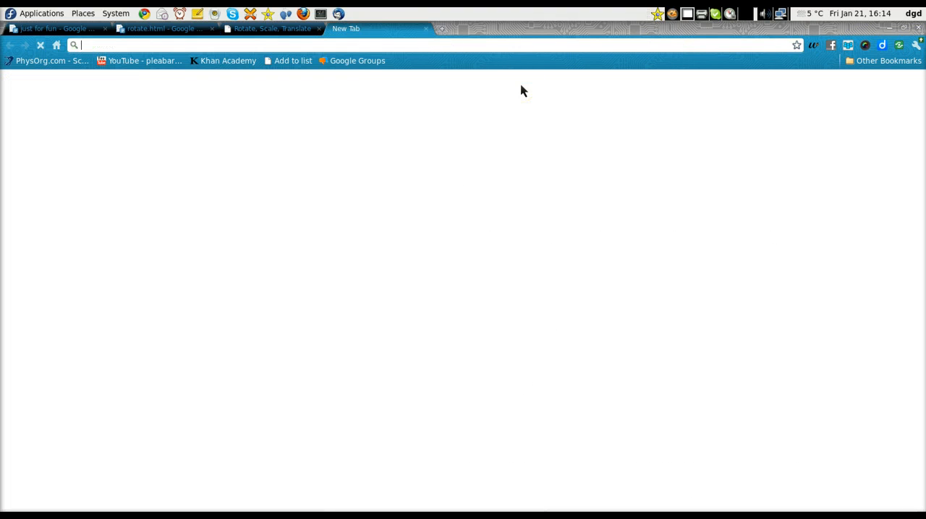
Step: Check Chrome's version (10.0.634.0 dev) at about:version, then return to the rotate.html tab
text(about:version)
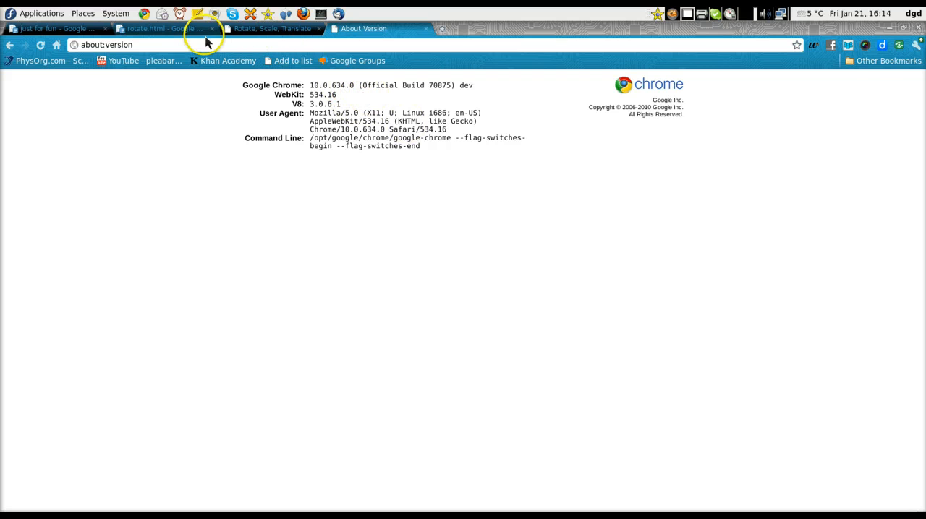
click(152, 28)
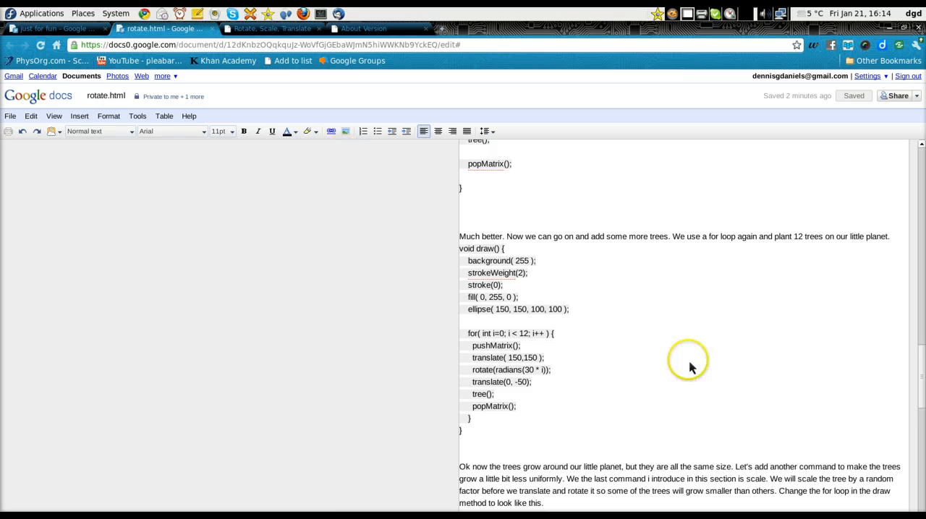
Step: Open Chrome's wrench menu to reach the zoom controls over rotate.html
click(553, 334)
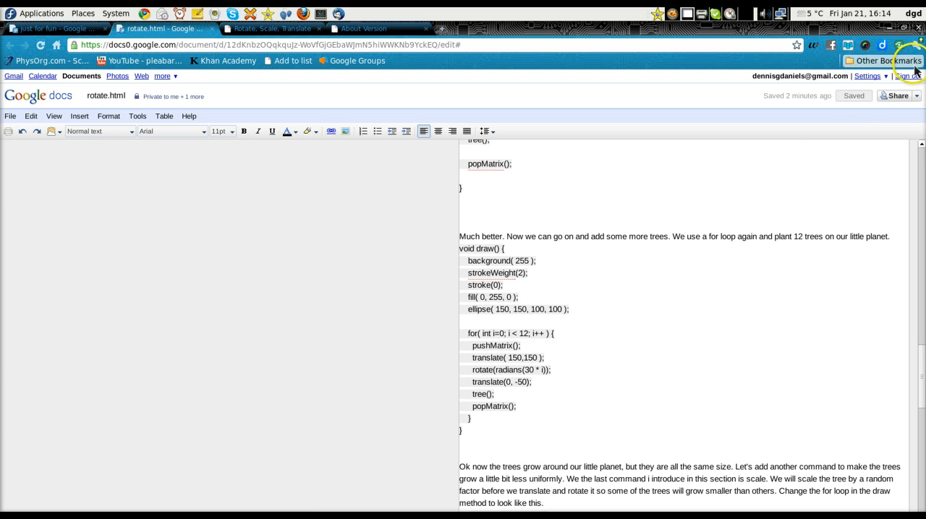
click(918, 45)
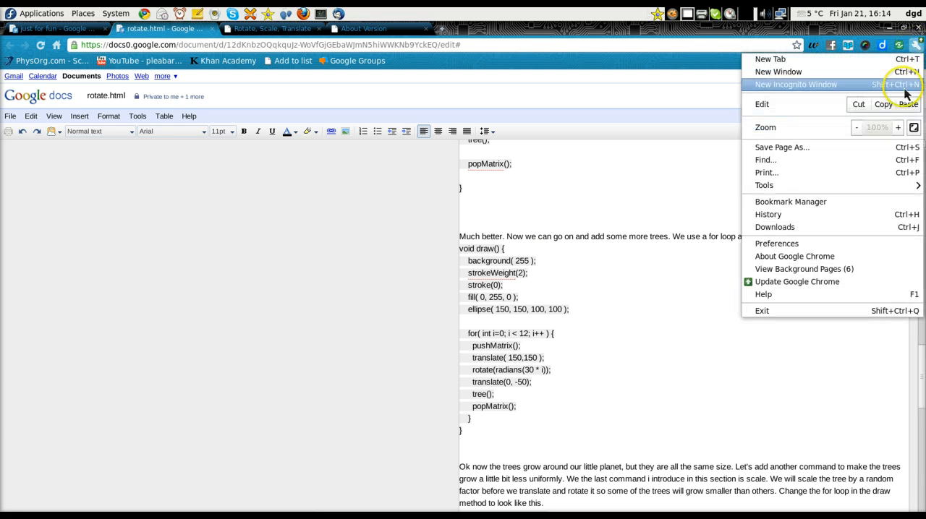
mouse_move(893, 134)
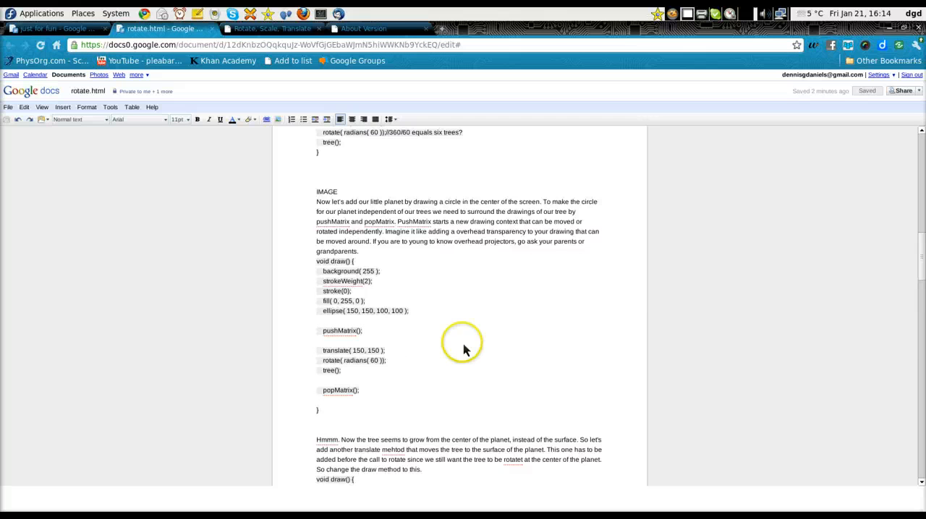
Step: Zoom in so the IMAGE paragraph and draw() code appear larger
click(317, 341)
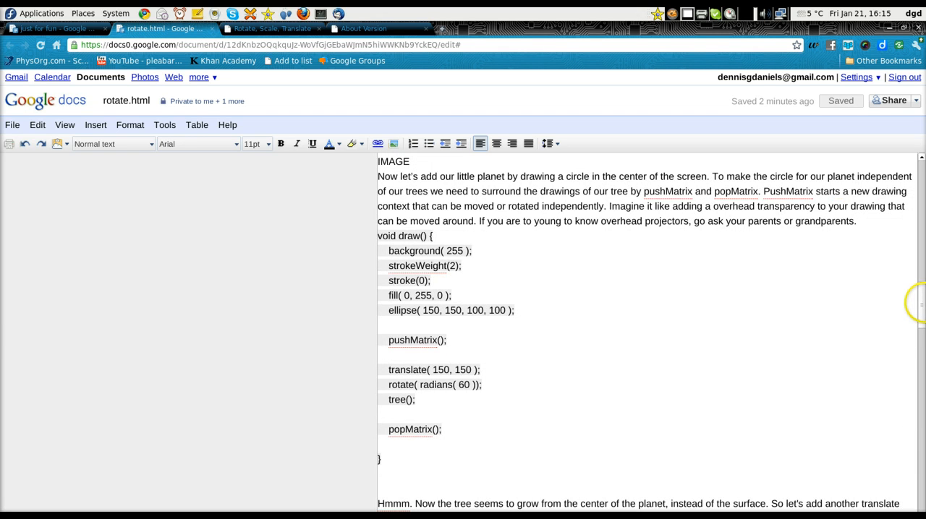
Step: Scroll to the translate(150, 300) passage with its misplaced comment over the code
scroll(down, 3)
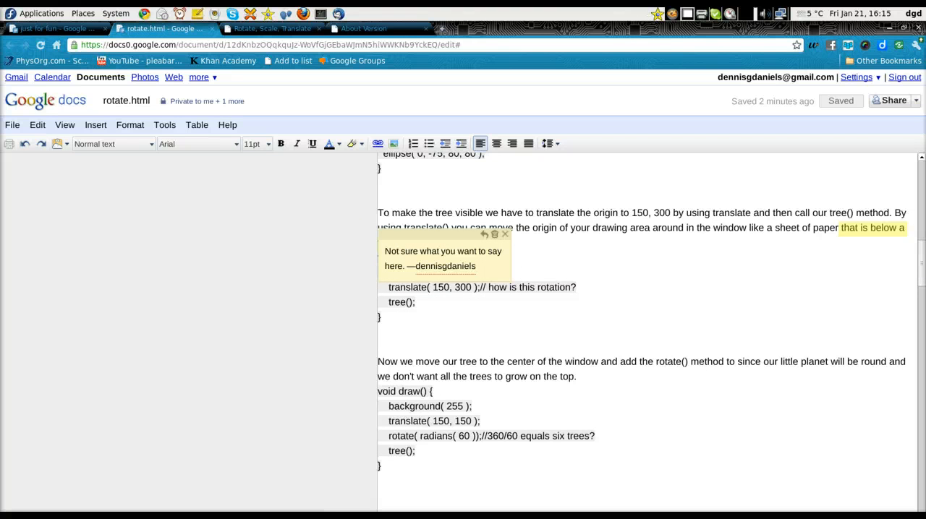
mouse_move(637, 302)
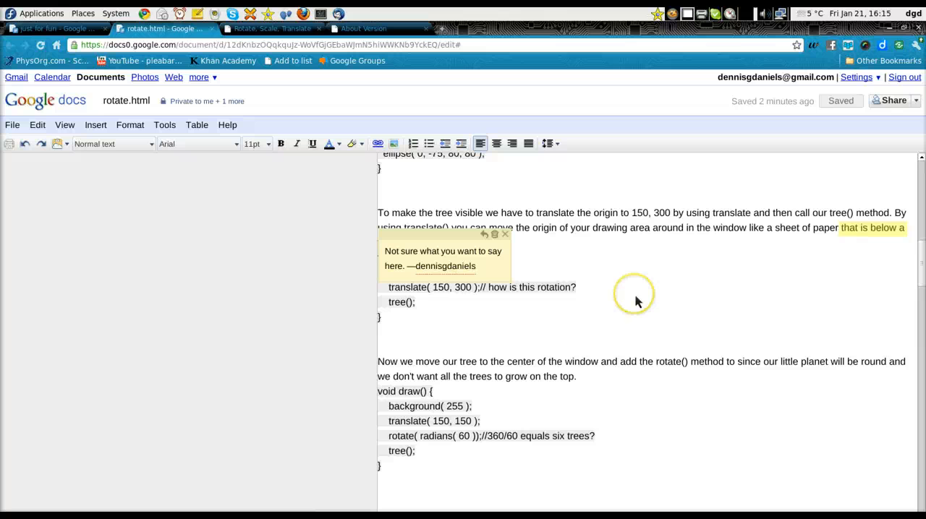